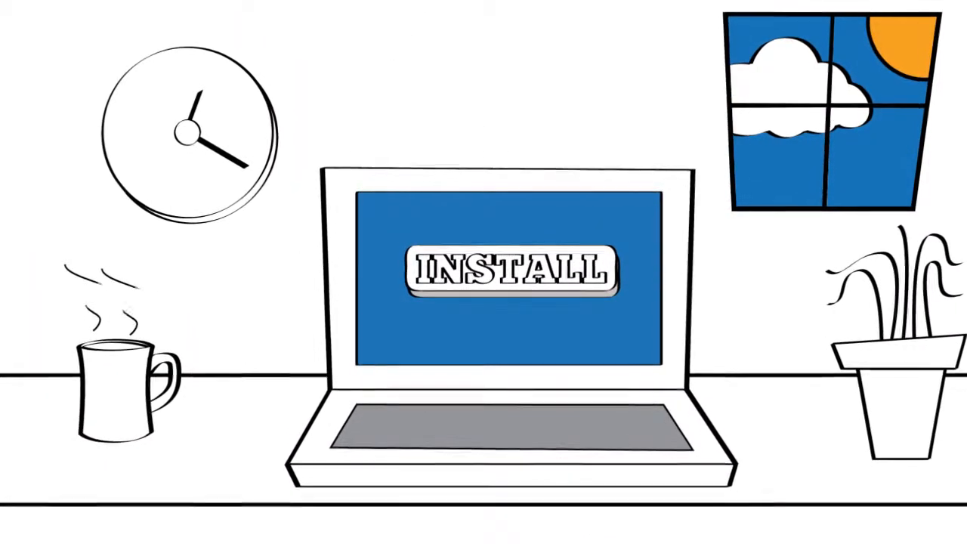
- Start the install on the cartoon laptop via its INSTALL button, showing the progress bar
left_click(511, 272)
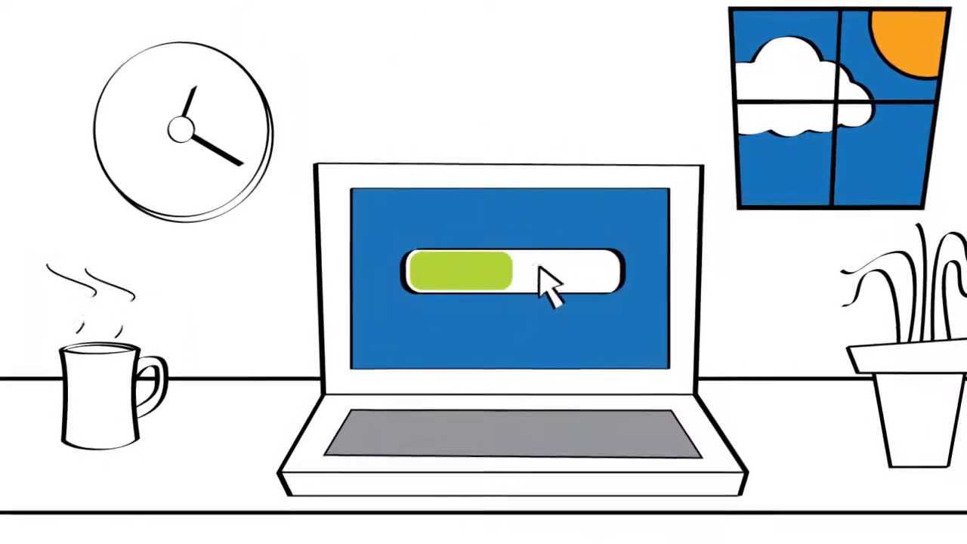